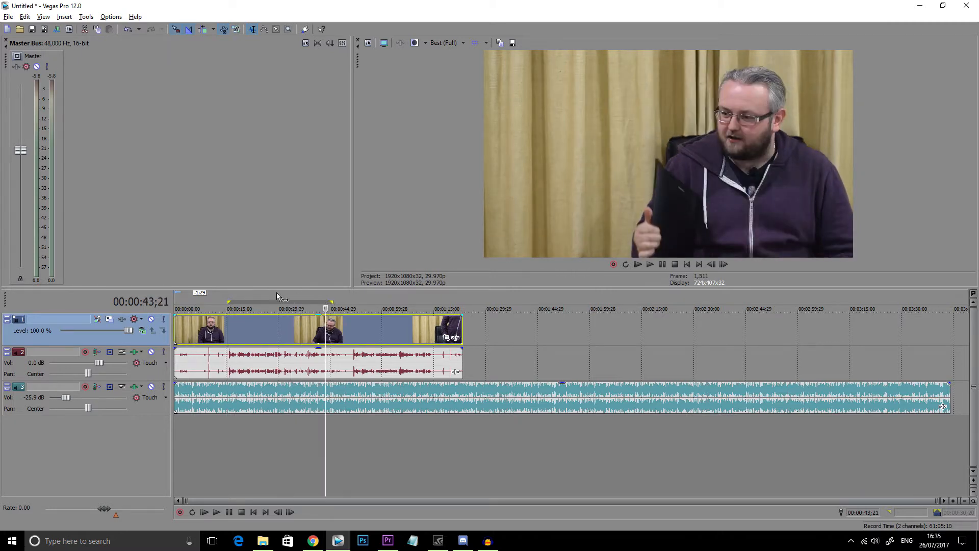
Step: Raise the background music track's volume from -25.9 dB to about -7.9 dB
{"action": "left_click", "coordinate": [231, 308]}
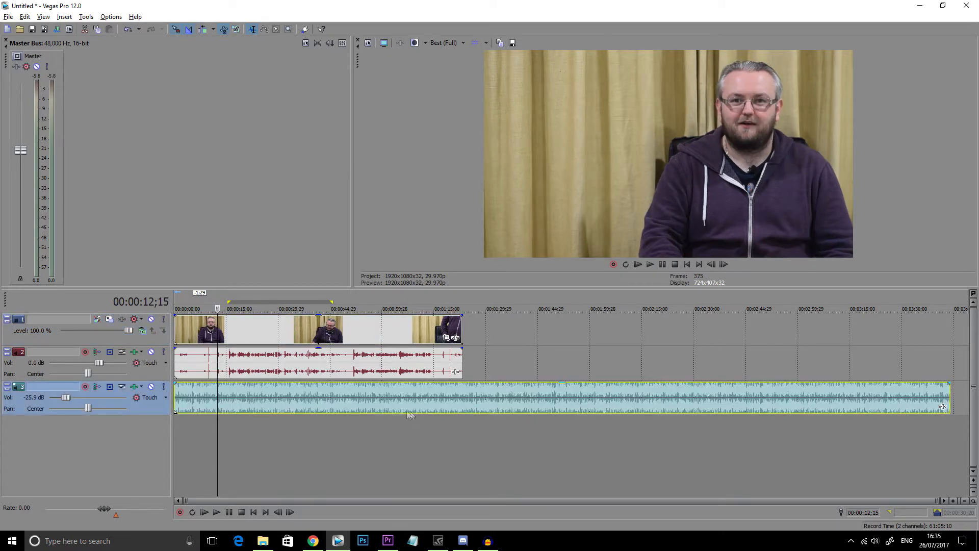
{"action": "left_click_drag", "start_coordinate": [67, 397], "coordinate": [85, 397]}
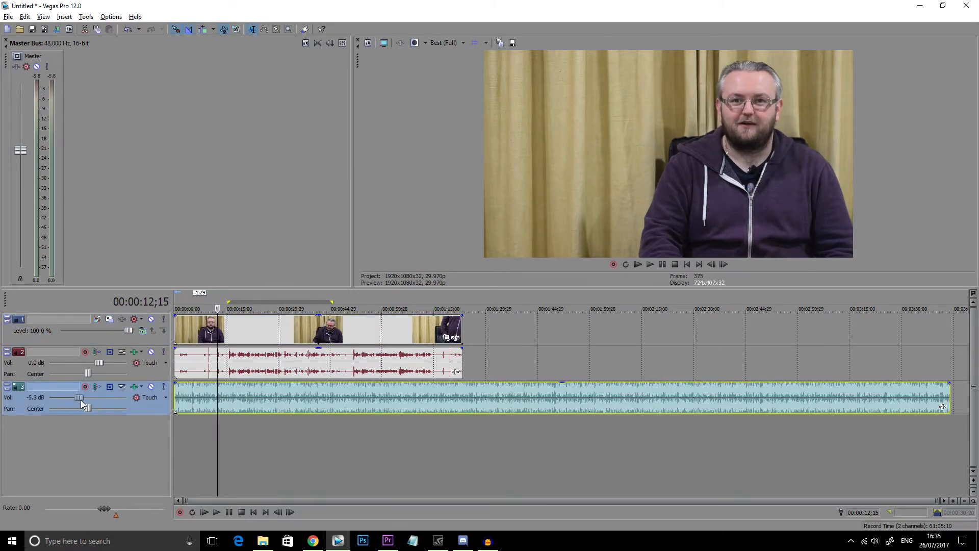
{"action": "left_click_drag", "start_coordinate": [80, 397], "coordinate": [88, 397]}
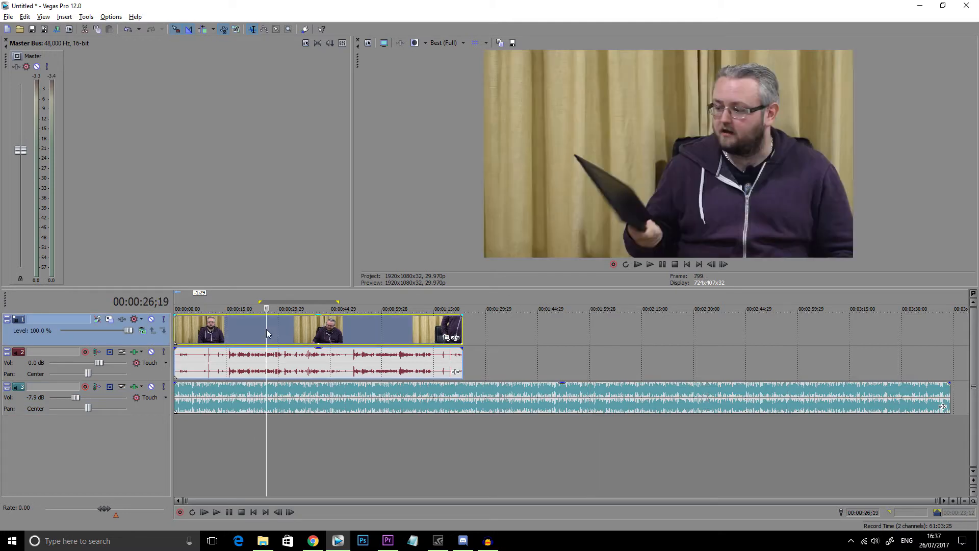
{"action": "mouse_move", "coordinate": [383, 329]}
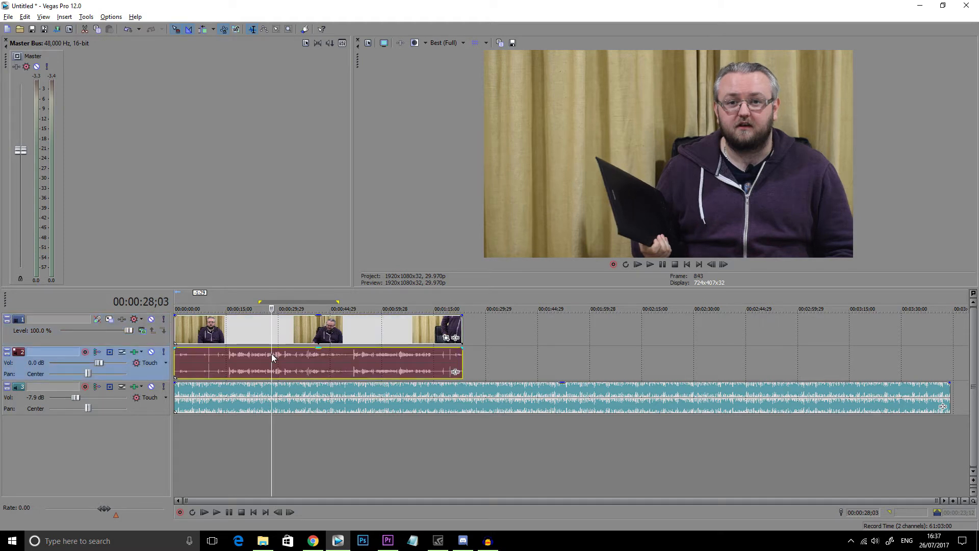
Step: Combine the voice event's left and right channels into mono via its Channels submenu
{"action": "right_click", "coordinate": [272, 358]}
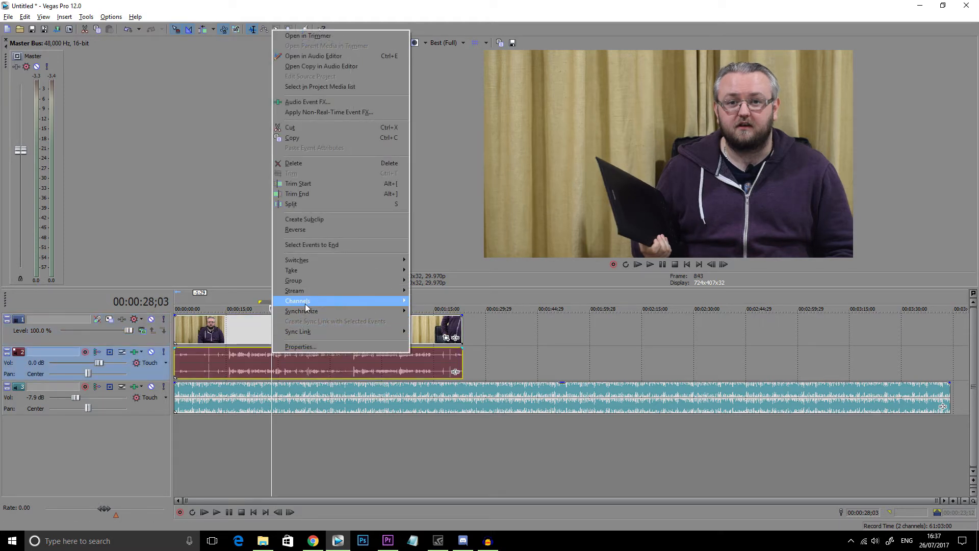
{"action": "left_click", "coordinate": [297, 300]}
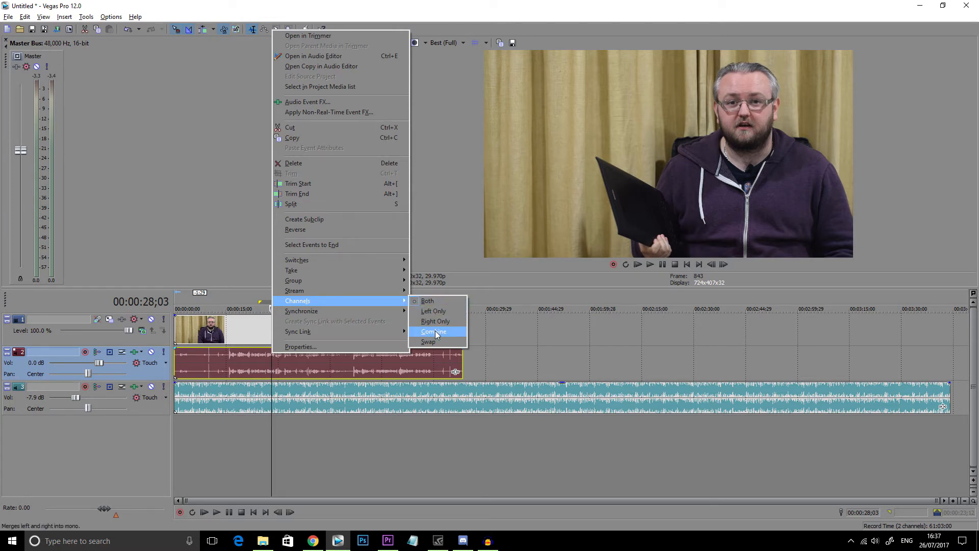
{"action": "left_click", "coordinate": [433, 332]}
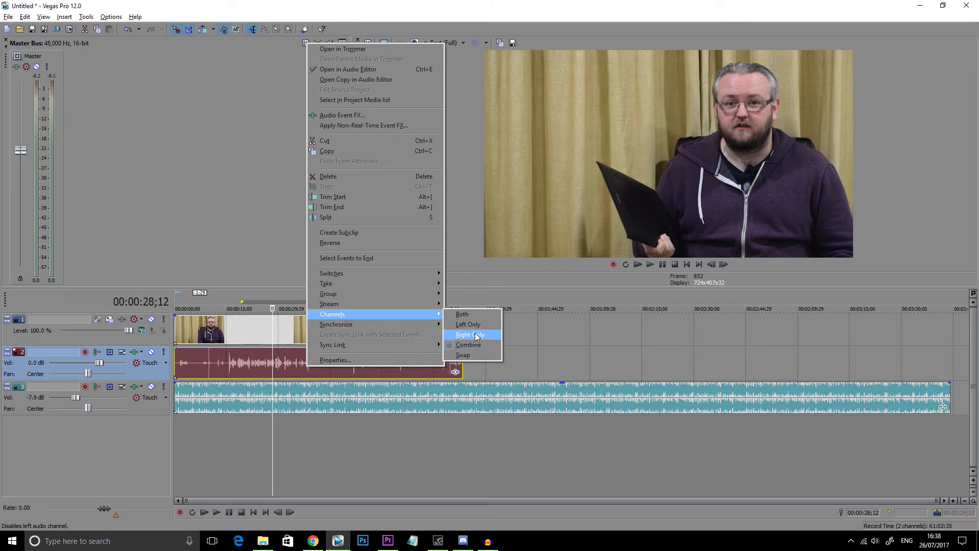
Step: Set the voice event to Right Only and insert a new empty audio track below it
{"action": "left_click", "coordinate": [467, 335]}
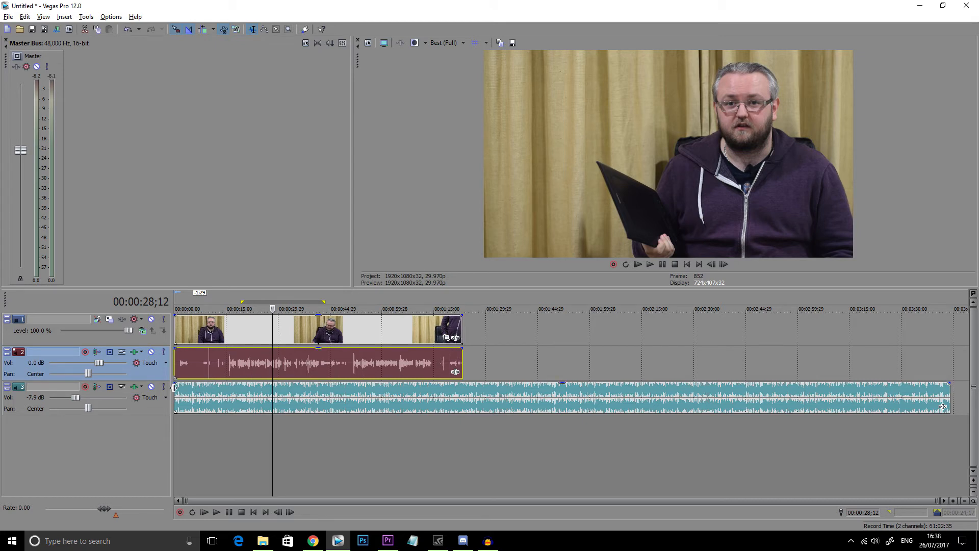
{"action": "right_click", "coordinate": [174, 391]}
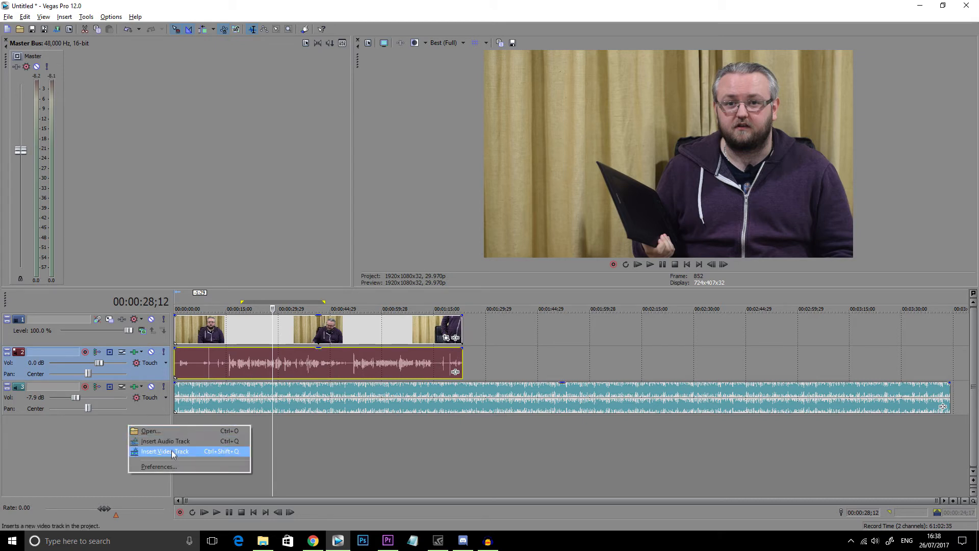
{"action": "left_click", "coordinate": [165, 441]}
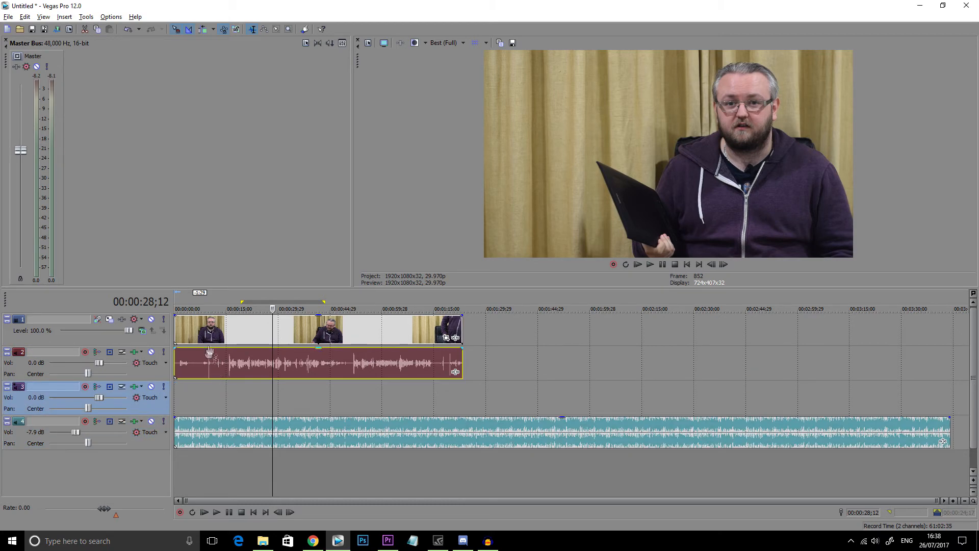
{"action": "left_click", "coordinate": [215, 308]}
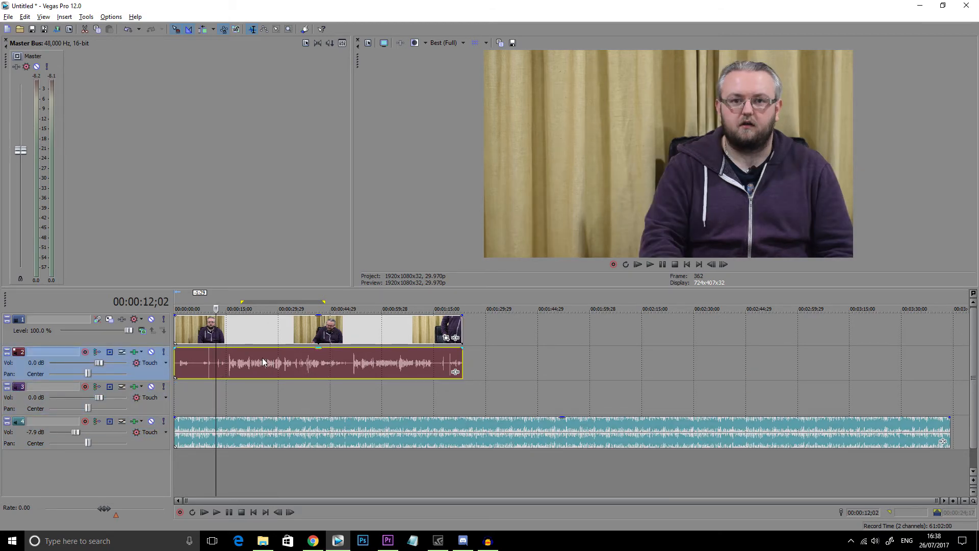
Step: Bring up the voice event's context options to copy it
{"action": "right_click", "coordinate": [262, 362]}
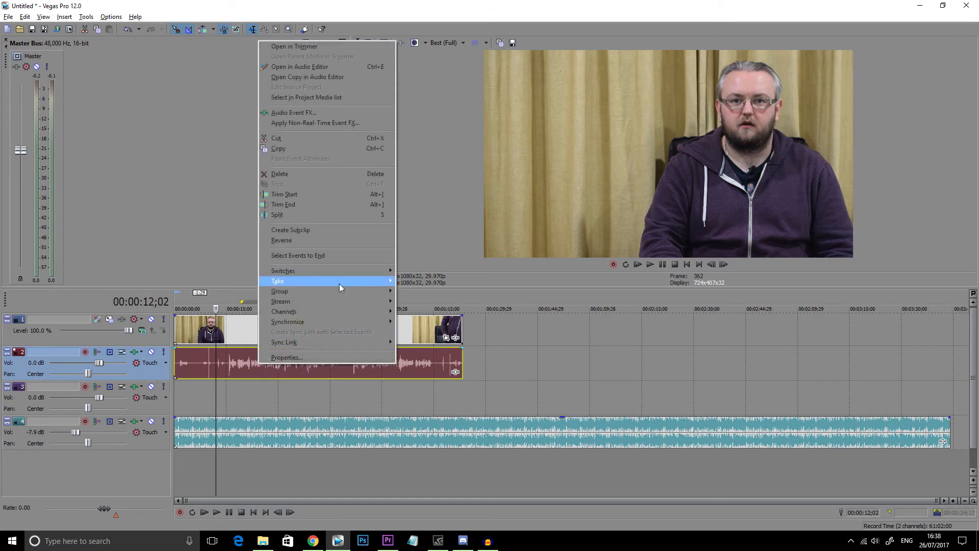
{"action": "mouse_move", "coordinate": [281, 301]}
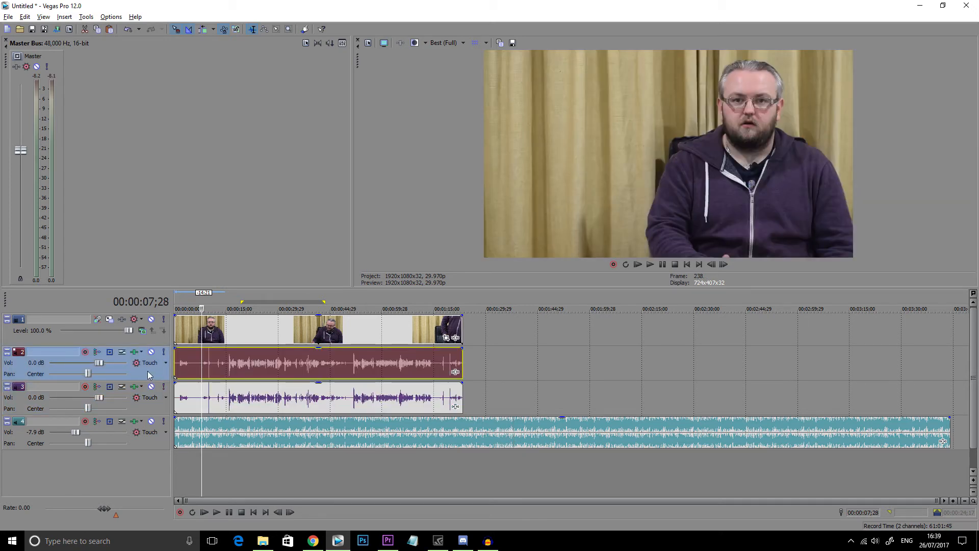
{"action": "mouse_move", "coordinate": [88, 374]}
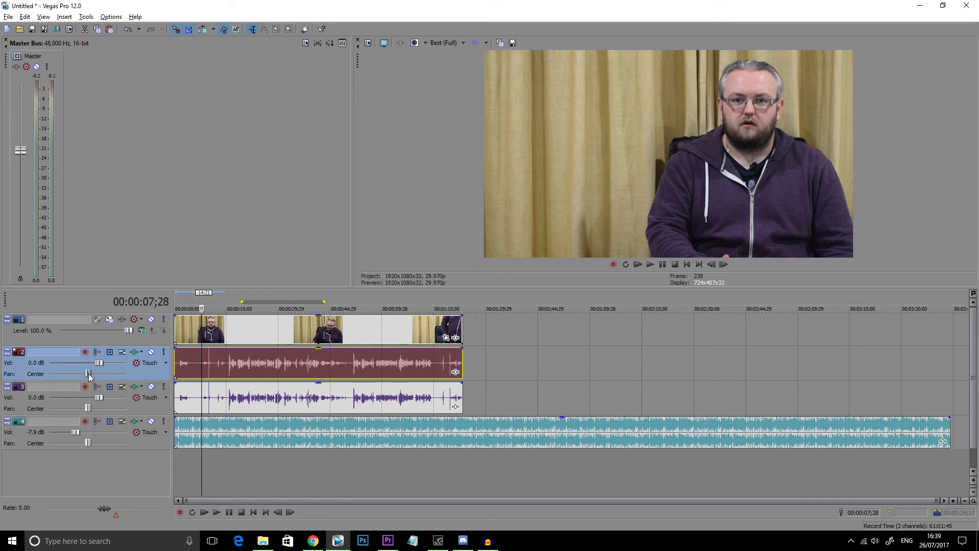
Step: Drag track 2's Pan slider fully left to 100 % L
{"action": "left_click_drag", "start_coordinate": [88, 373], "coordinate": [50, 373]}
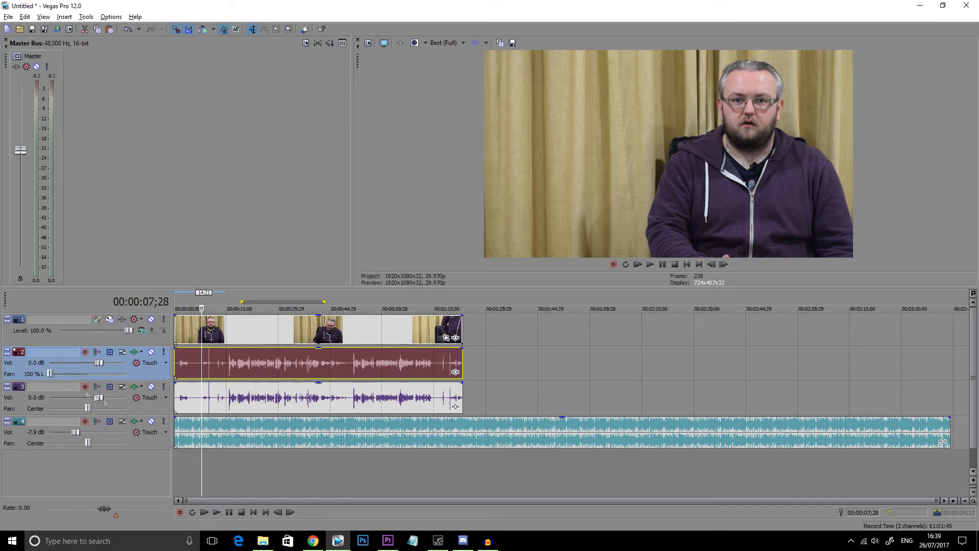
{"action": "mouse_move", "coordinate": [88, 408]}
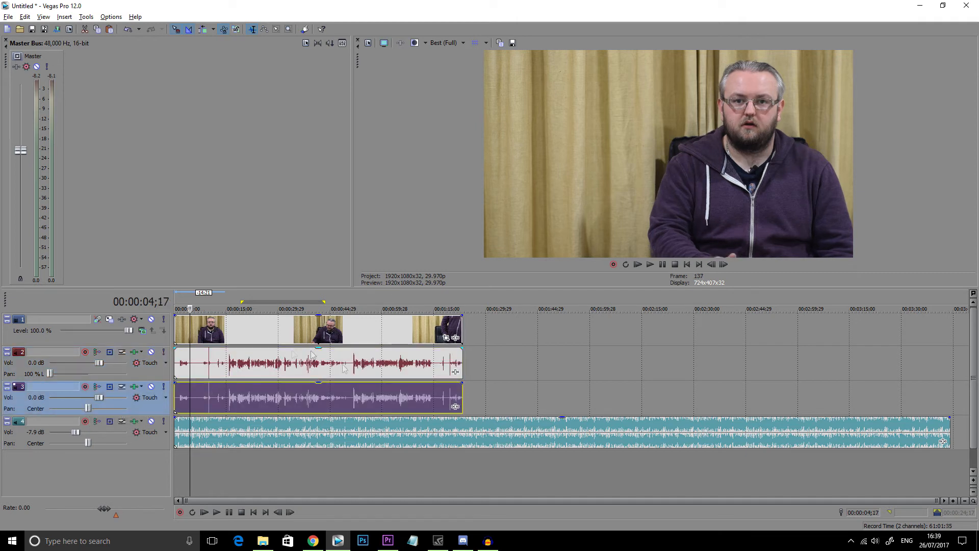
{"action": "mouse_move", "coordinate": [88, 408]}
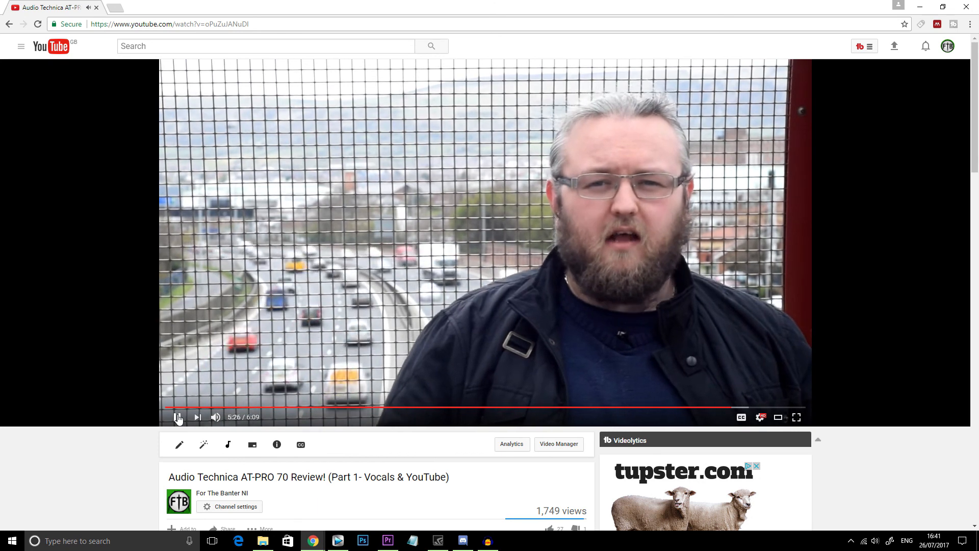
Step: Pause the AT-PRO 70 review at 5:27 and switch back to Vegas Pro from the taskbar
{"action": "left_click", "coordinate": [178, 417]}
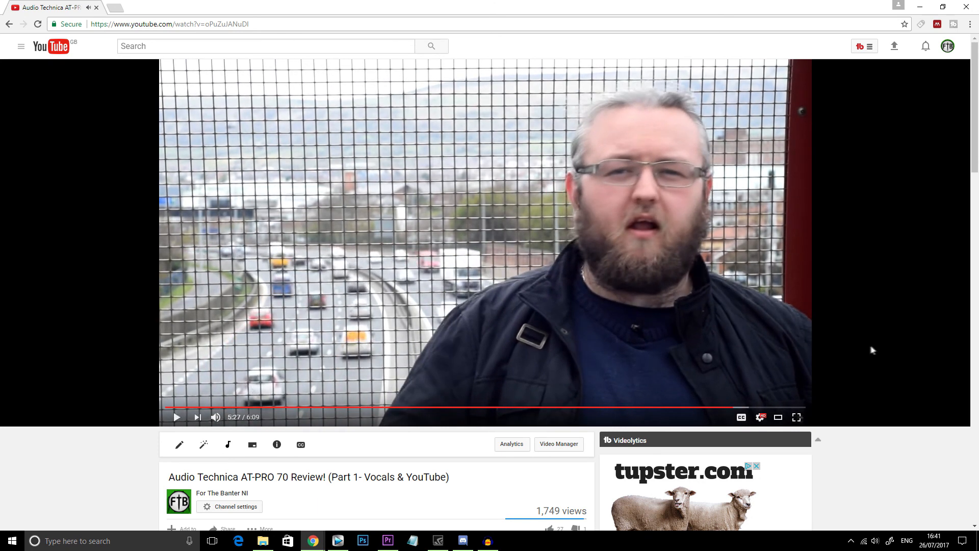
{"action": "mouse_move", "coordinate": [183, 408]}
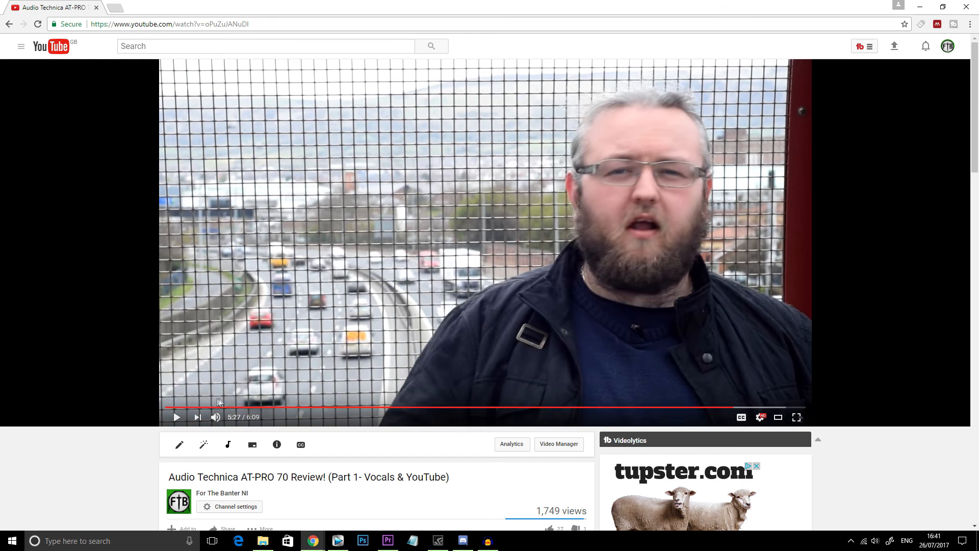
{"action": "left_click", "coordinate": [339, 540]}
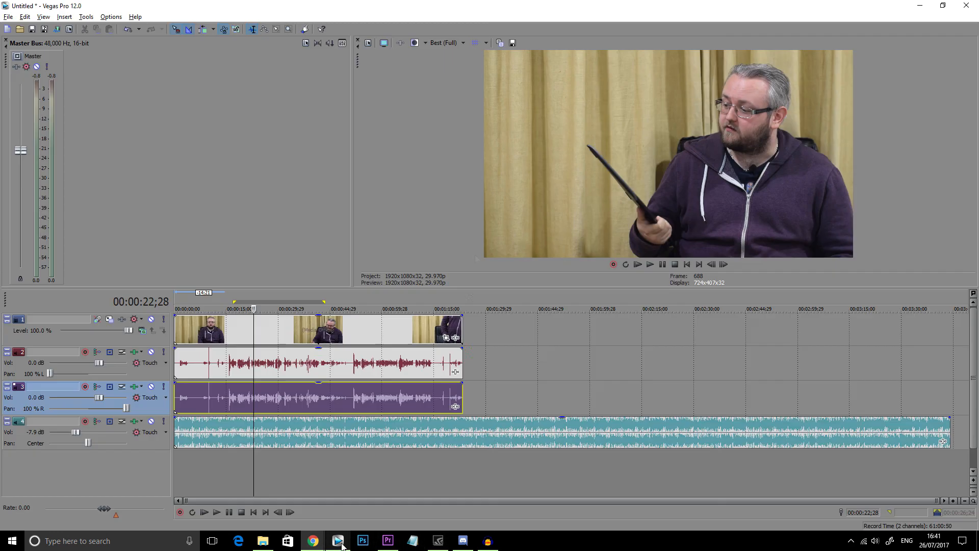